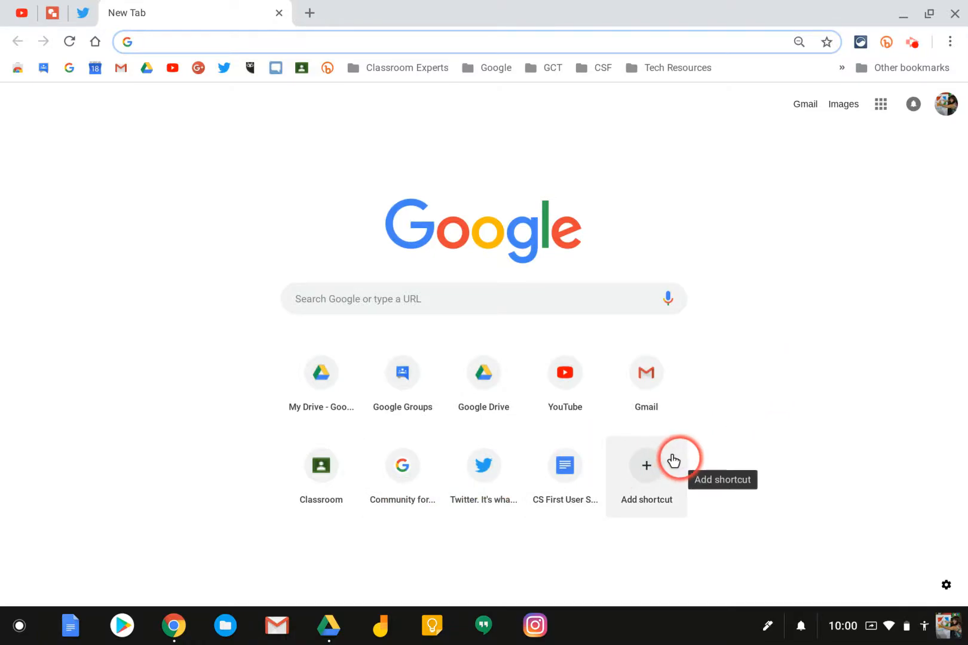
pyautogui.moveTo(757, 388)
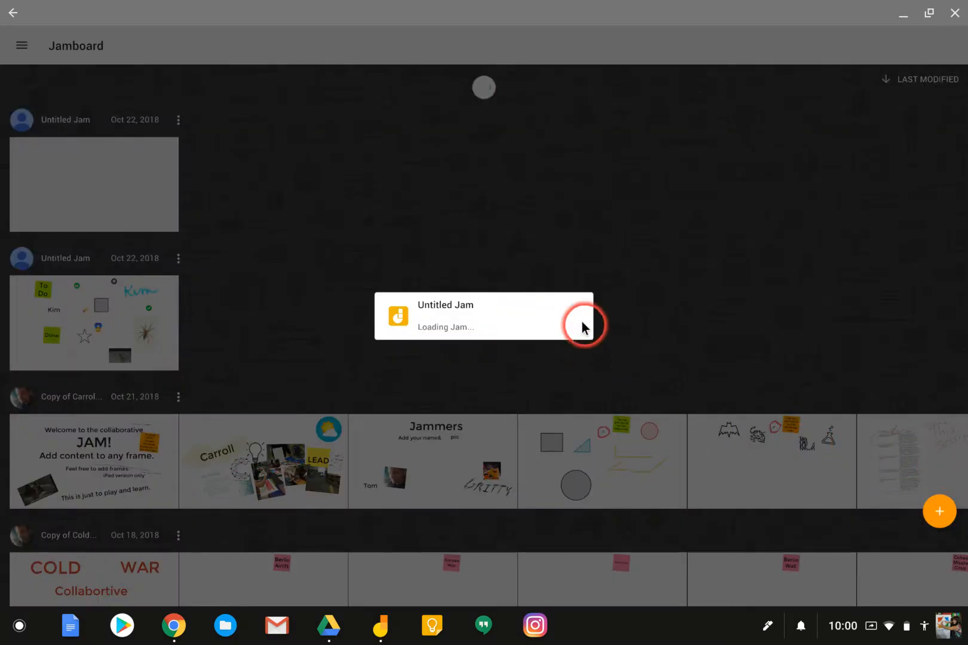
# Enter the new blank jam and add frames so it holds three empty frames
pyautogui.click(583, 327)
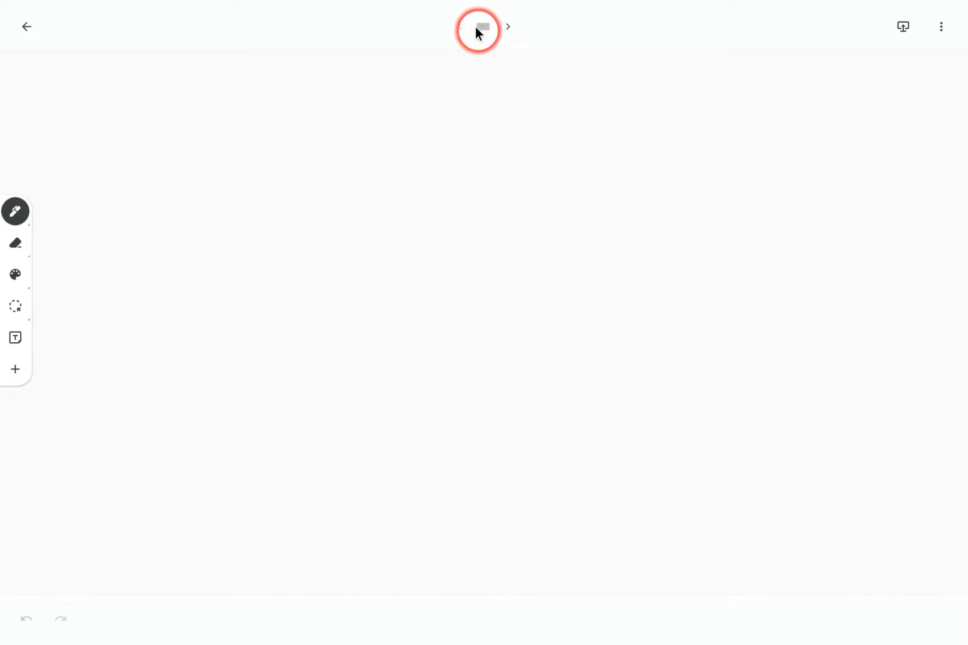
pyautogui.click(509, 27)
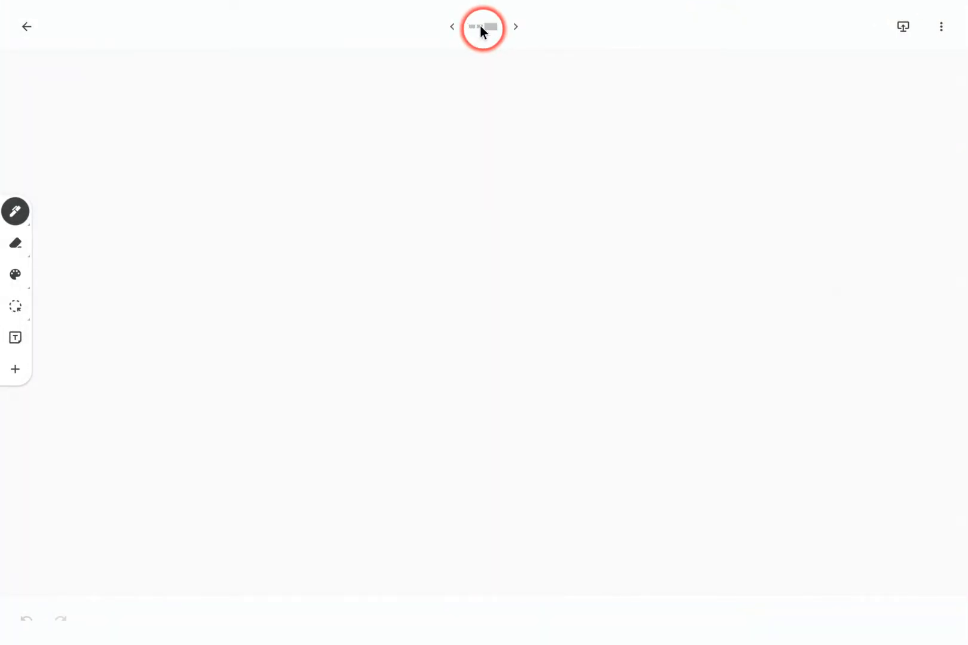
# Expand the frame bar to see all three frames and make frame 1 current
pyautogui.click(484, 26)
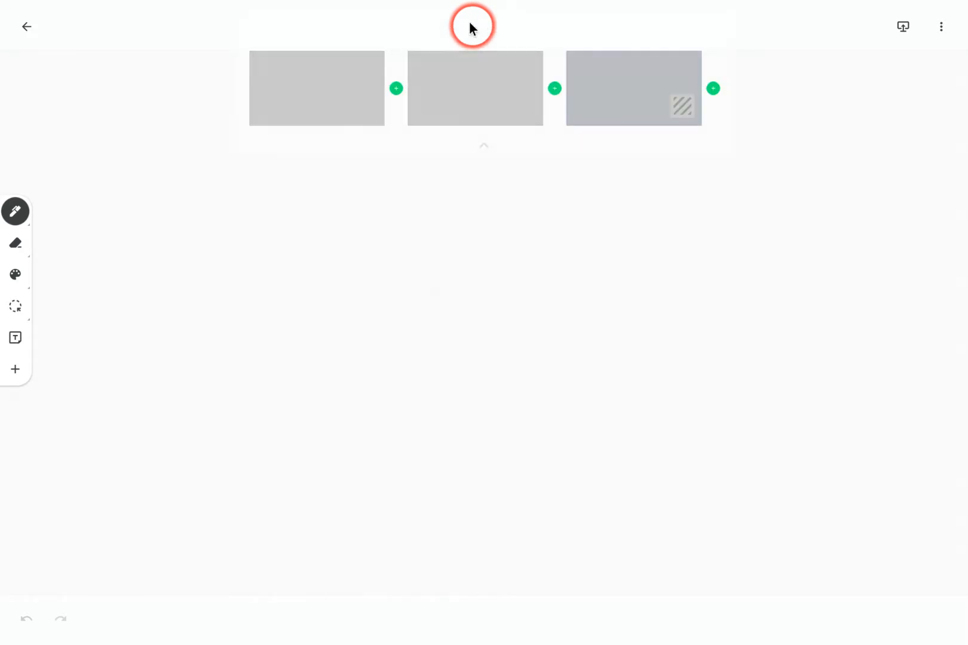
pyautogui.click(633, 89)
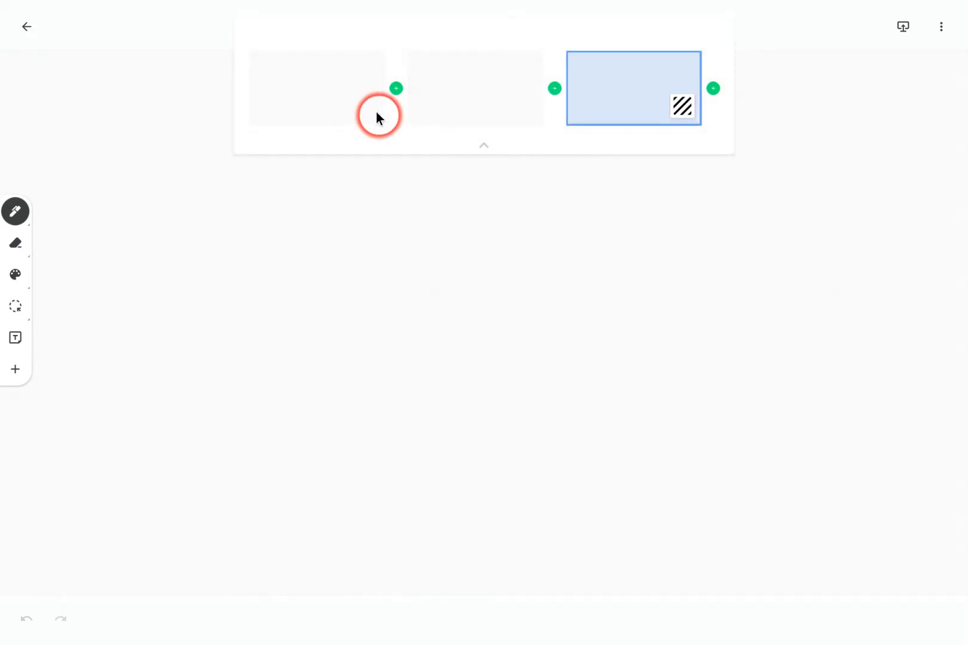
pyautogui.moveTo(454, 105)
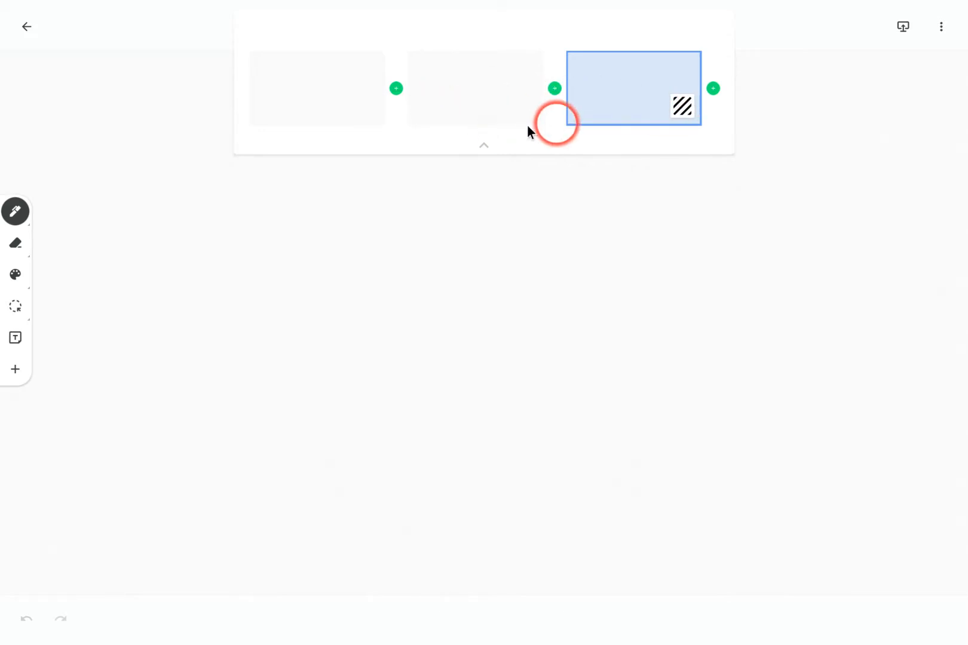
pyautogui.click(483, 146)
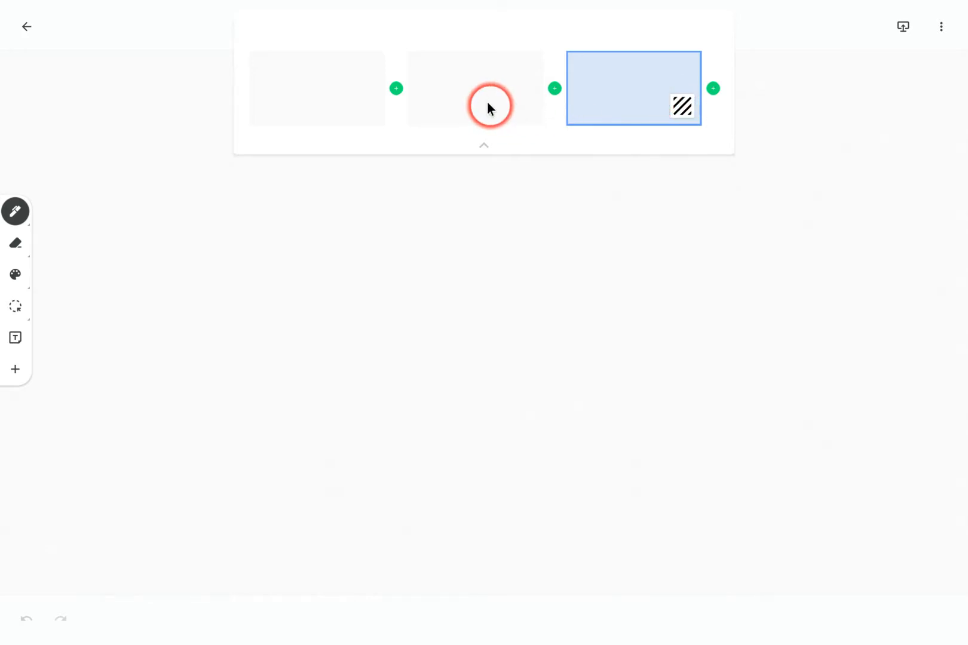
pyautogui.click(317, 89)
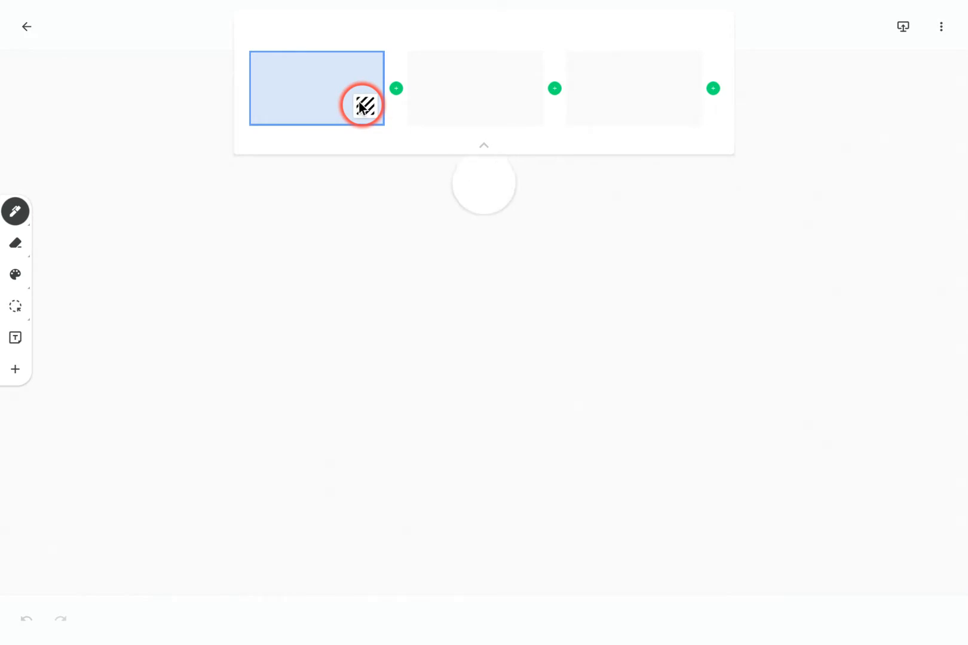
# Set frame 1 to dots, frame 2 to graph paper and frame 3 to lined paper
pyautogui.click(364, 105)
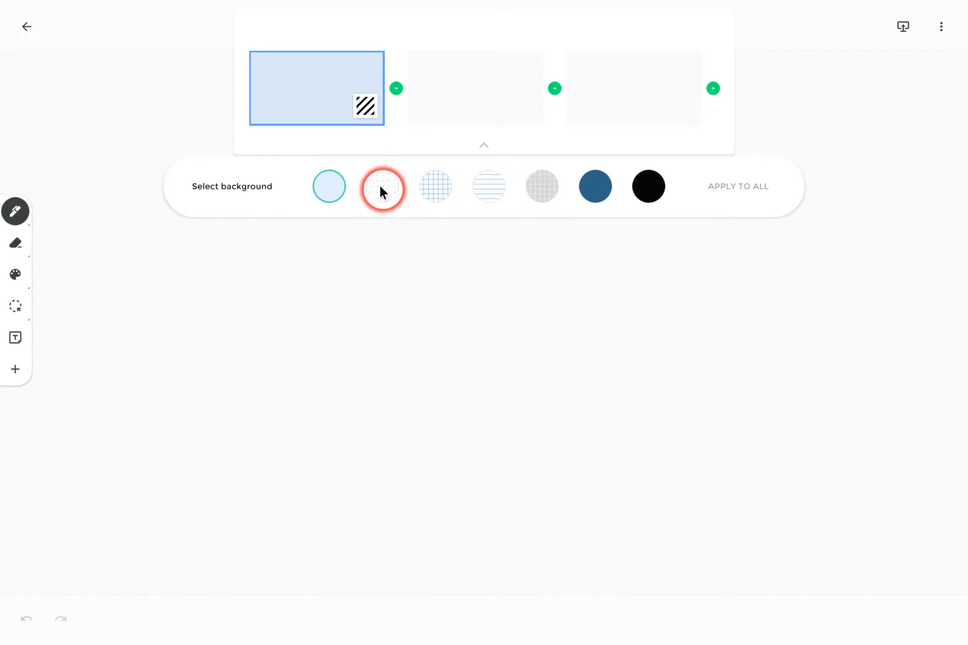
pyautogui.click(382, 187)
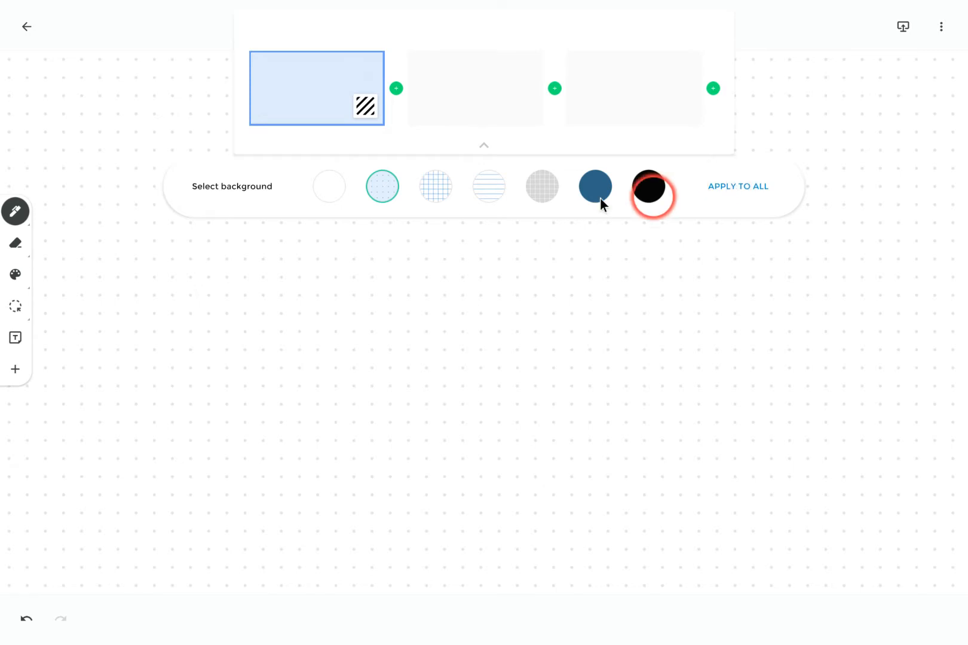
pyautogui.moveTo(478, 103)
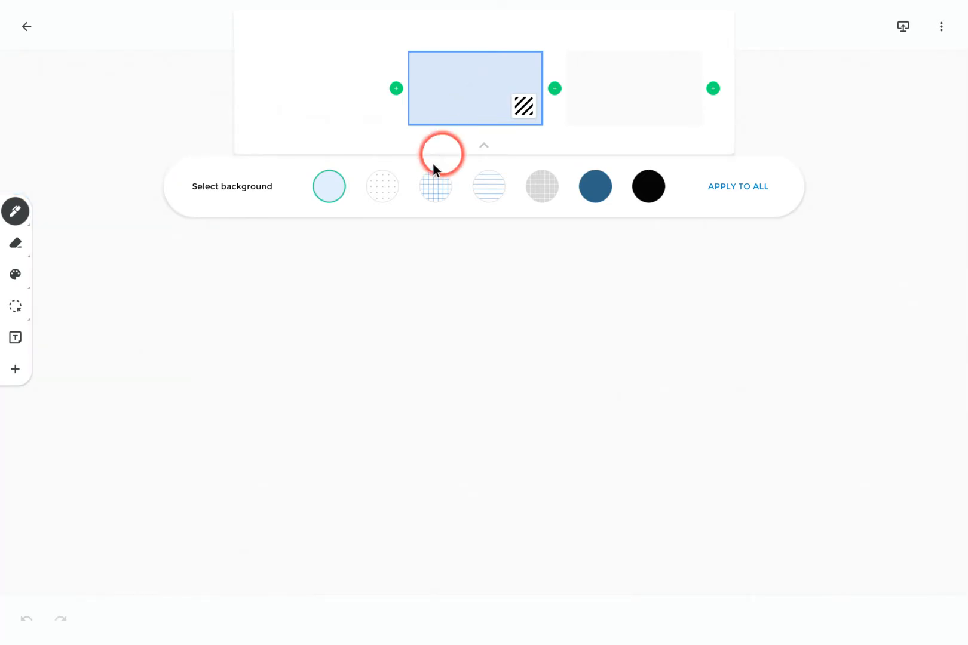
pyautogui.click(434, 186)
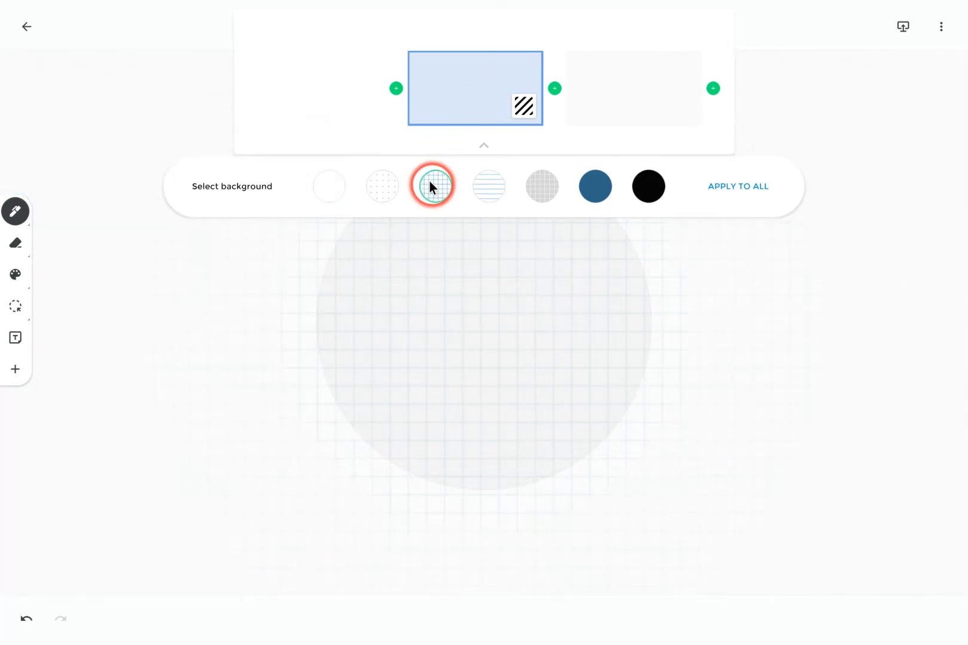
pyautogui.click(435, 187)
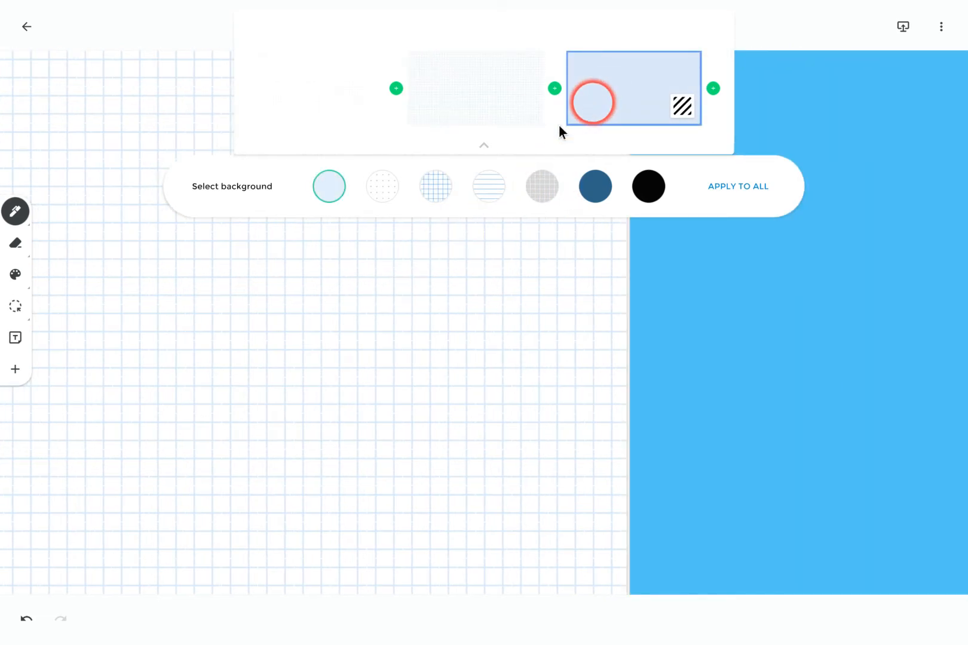
pyautogui.click(487, 187)
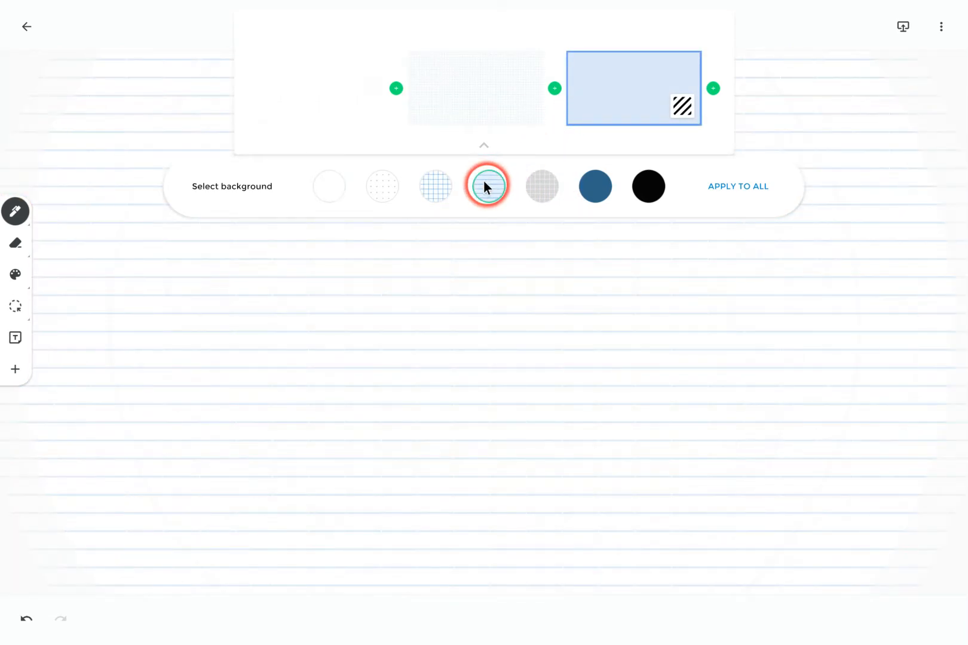
pyautogui.click(488, 186)
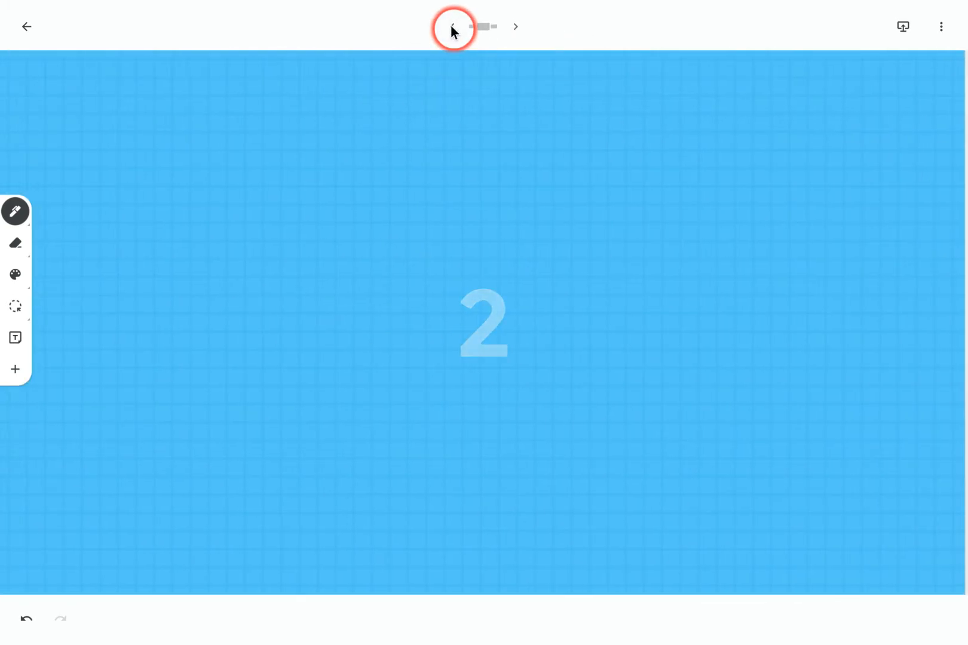
# Step back to frame 1 and forward to frame 2 to verify the backgrounds
pyautogui.click(450, 27)
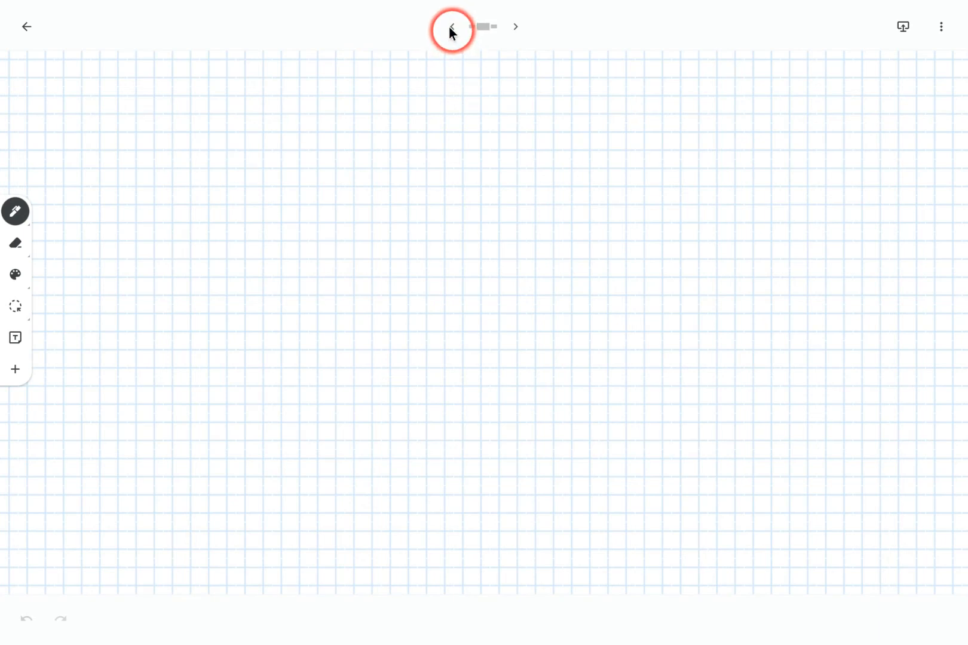
pyautogui.click(517, 26)
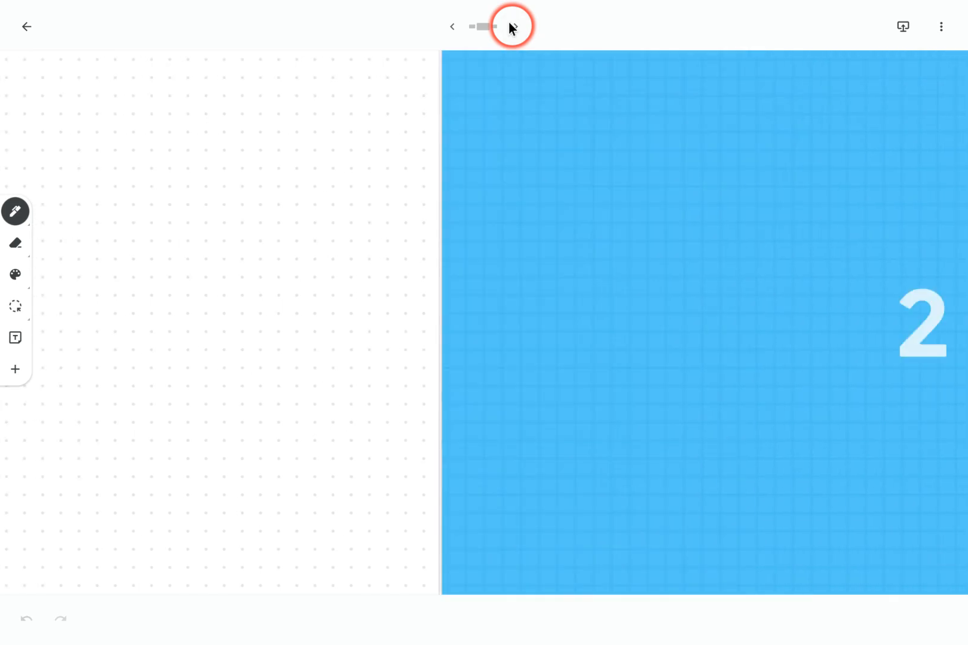
pyautogui.click(511, 26)
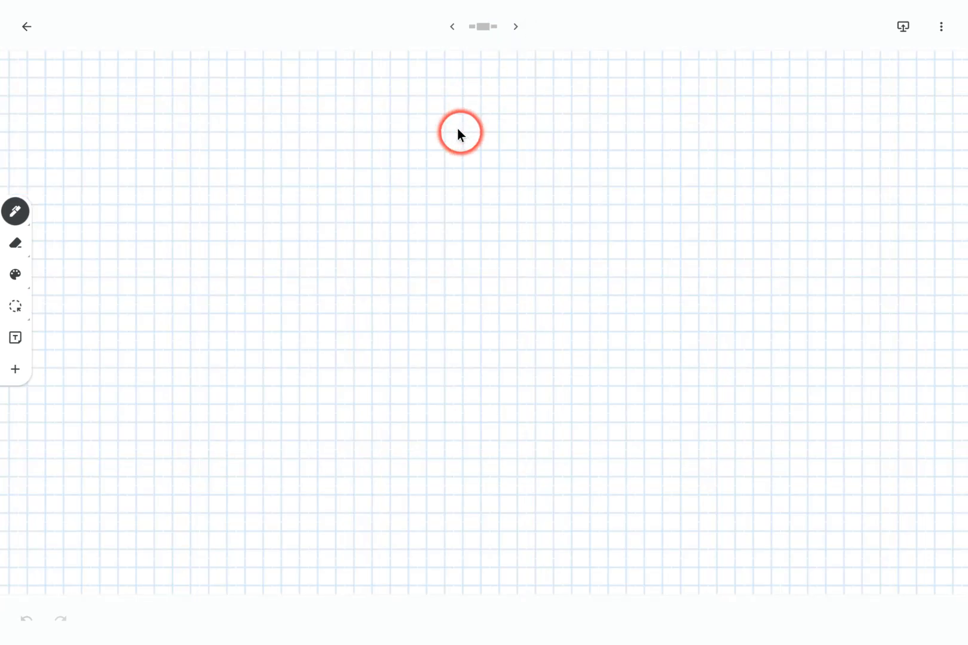